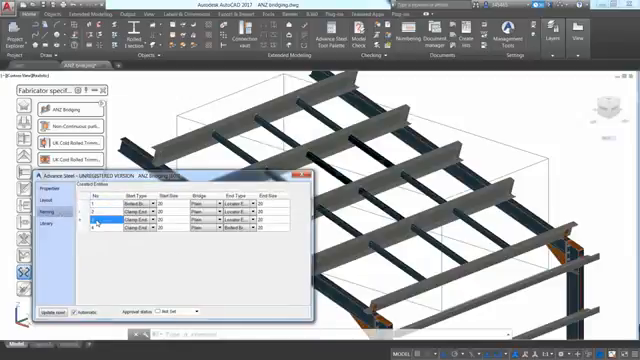
Assign a section profile to a roof bridging member row between the purlins
{"action": "left_click", "coordinate": [70, 224]}
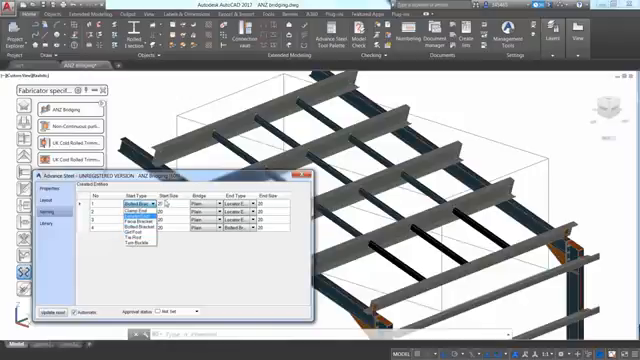
{"action": "left_click", "coordinate": [136, 216]}
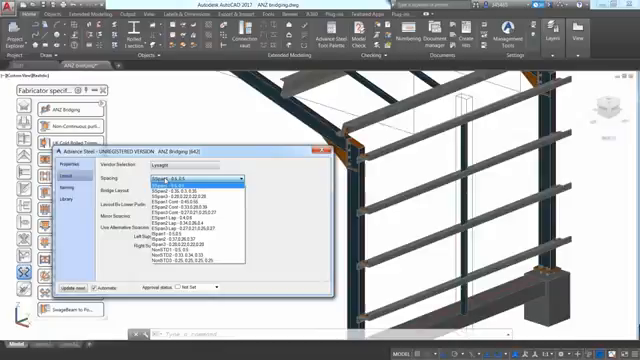
Choose a section size for the wall side-rail bridging members
{"action": "left_click", "coordinate": [200, 188]}
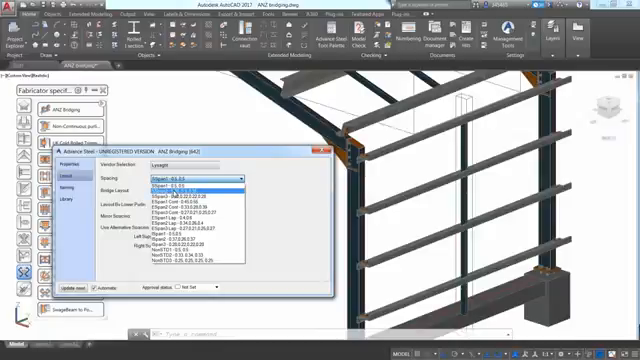